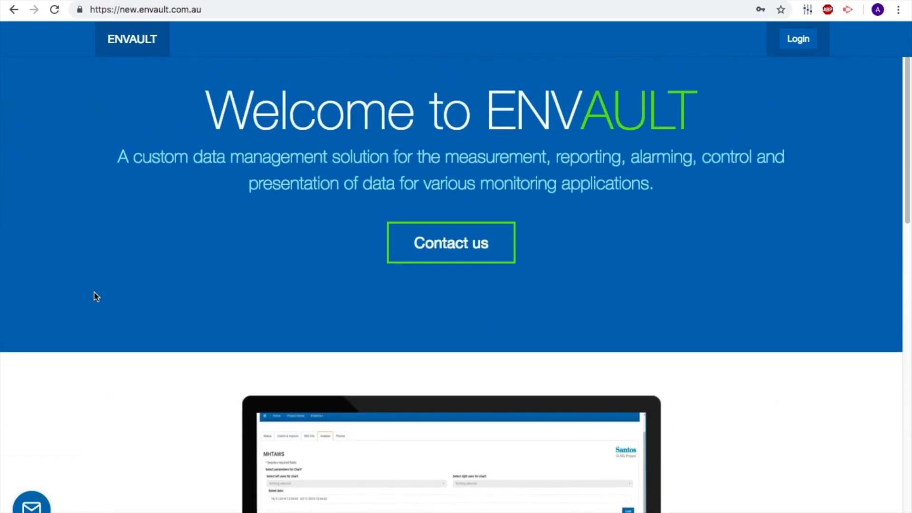
Sign in to Envault with the saved credentials and land on the project home map
left_click(146, 9)
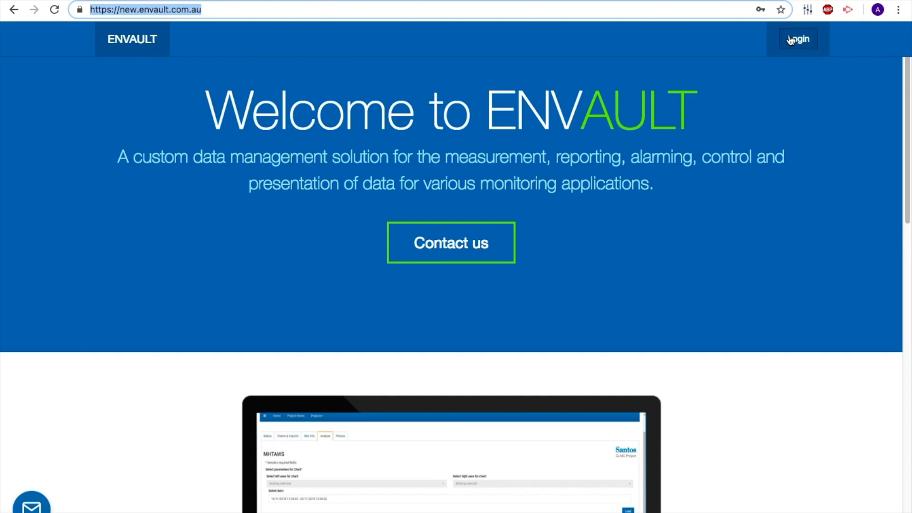
left_click(797, 39)
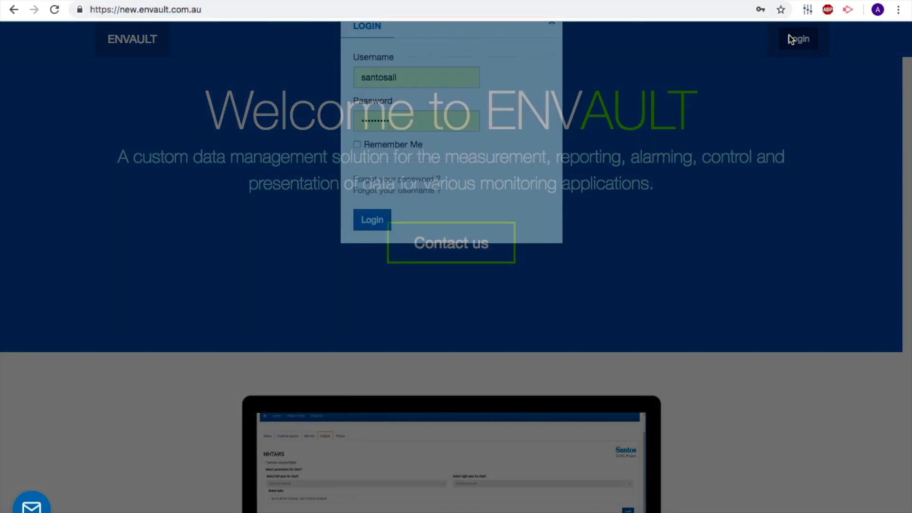
left_click(371, 259)
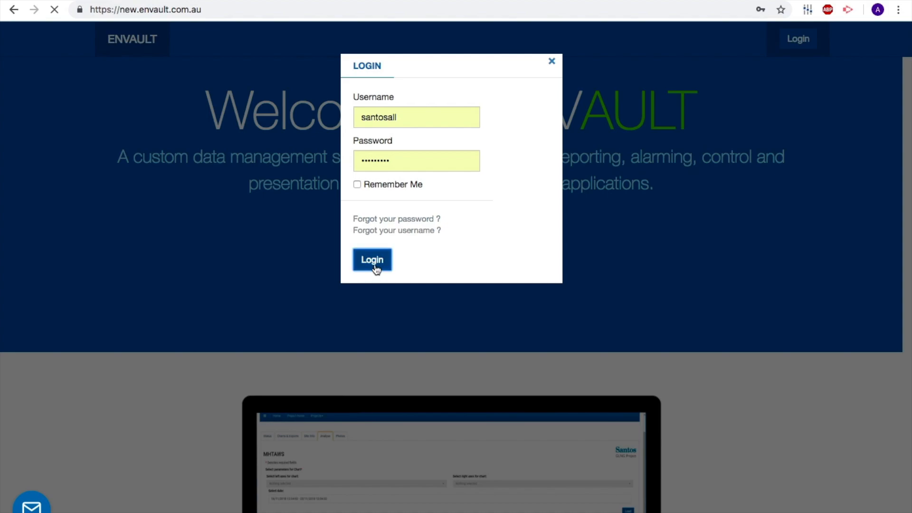
left_click(371, 259)
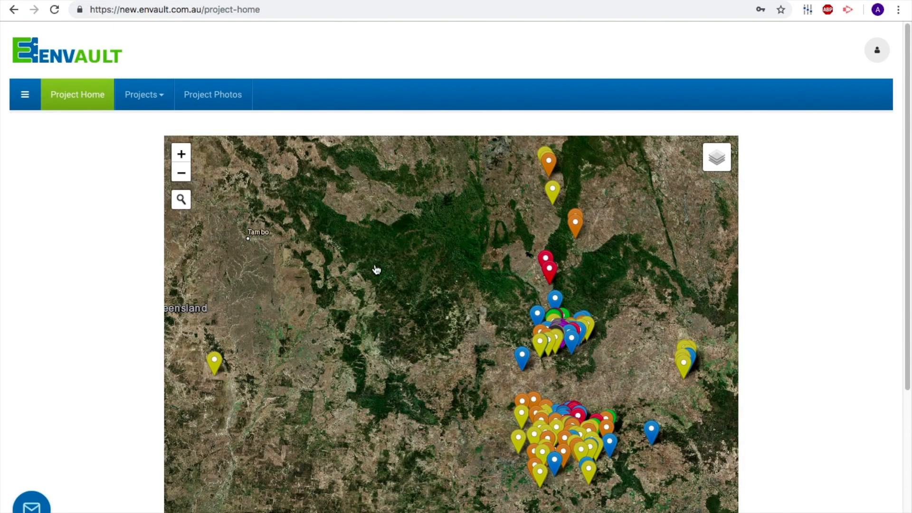
mouse_move(128, 376)
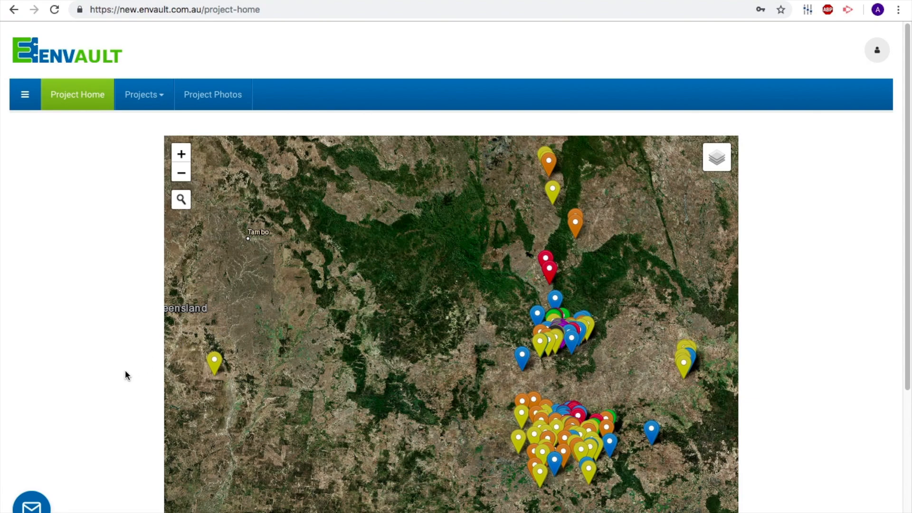
Show the far-west marker's site name LYDGWBG01 and check the site-type legend
scroll("down", 3)
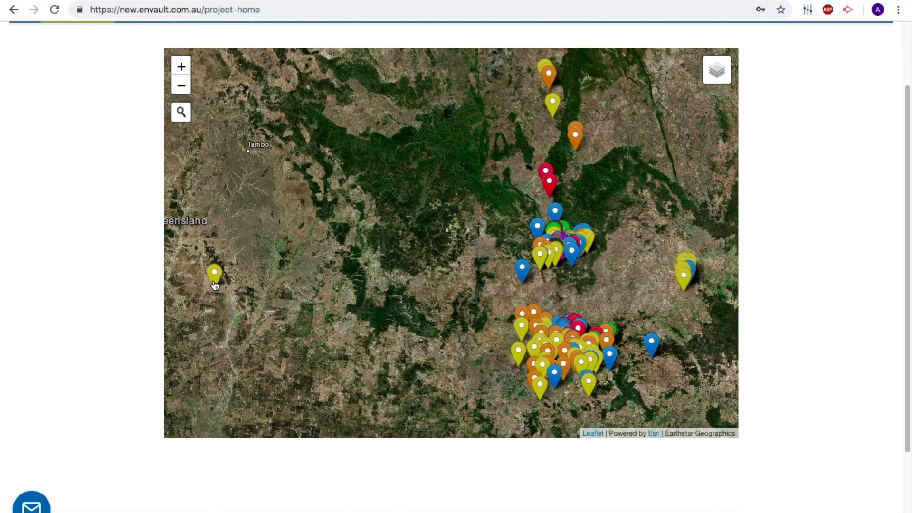
left_click(215, 273)
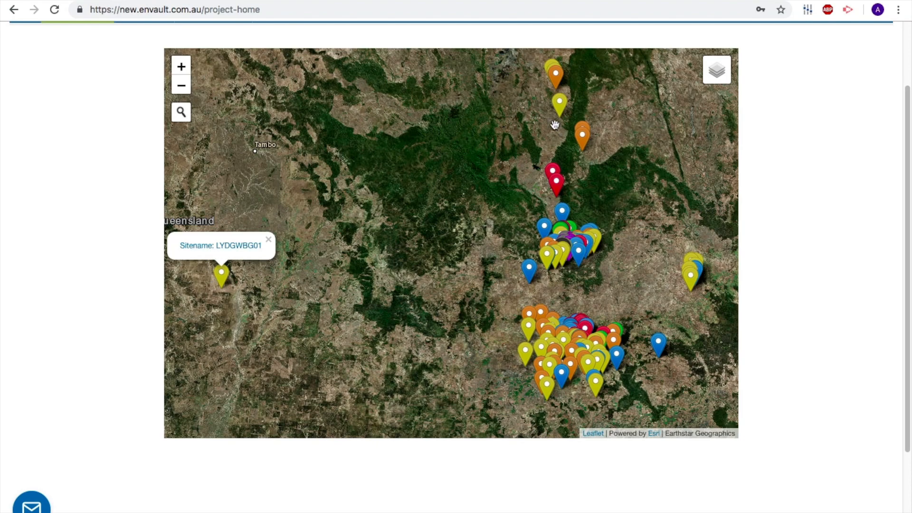
left_click(716, 70)
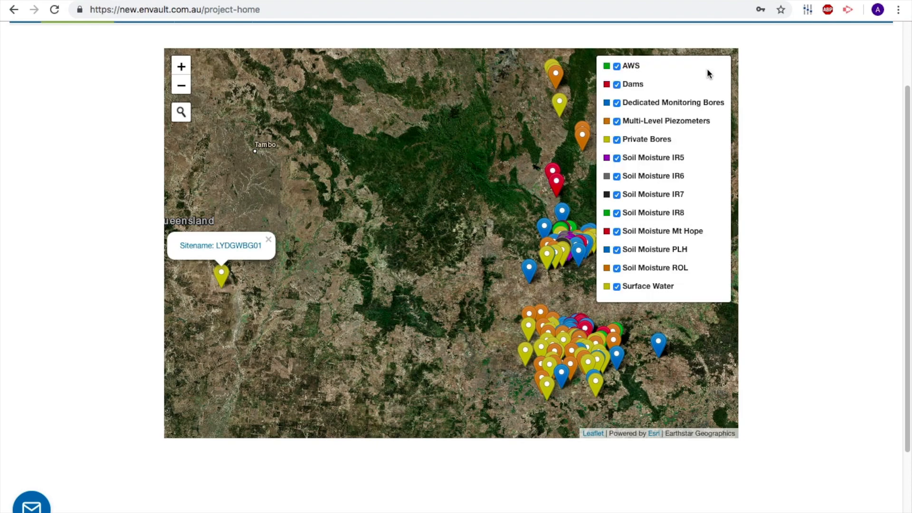
left_click(616, 66)
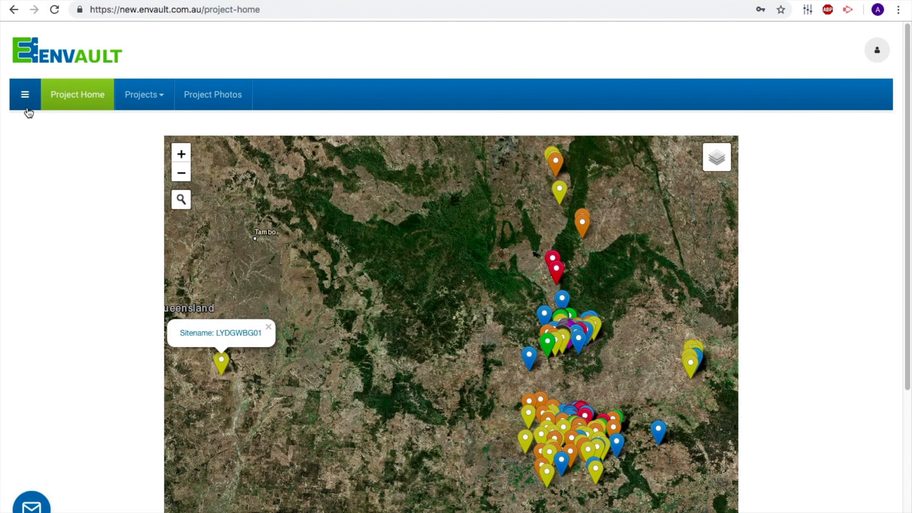
Navigate via the sidebar to the AWS overview table of latest site readings
left_click(25, 94)
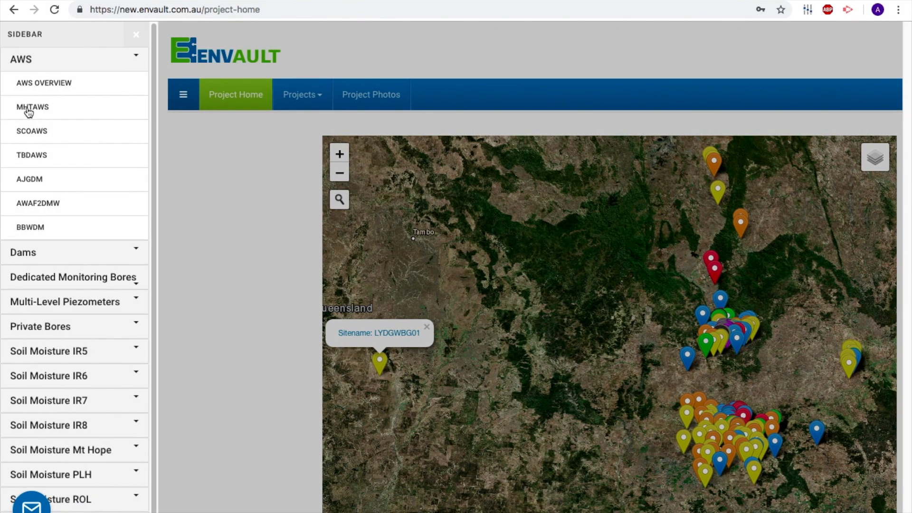
left_click(22, 59)
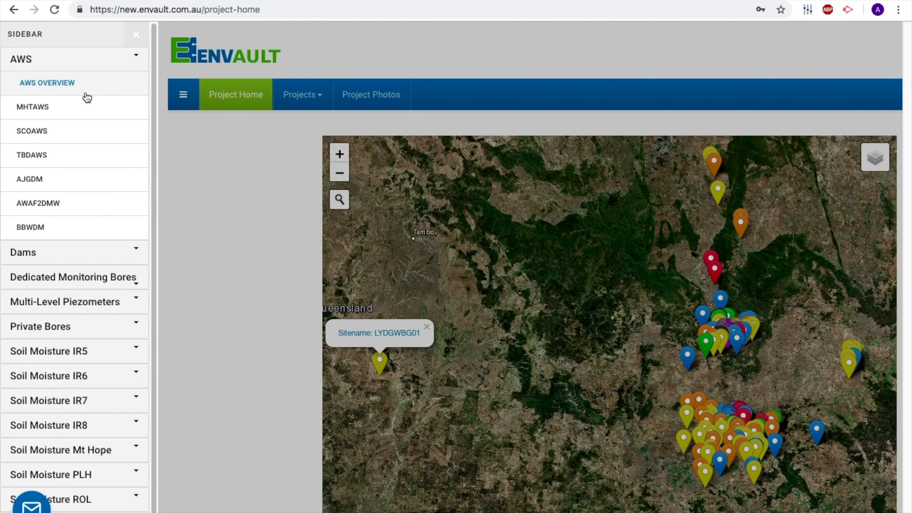
left_click(47, 83)
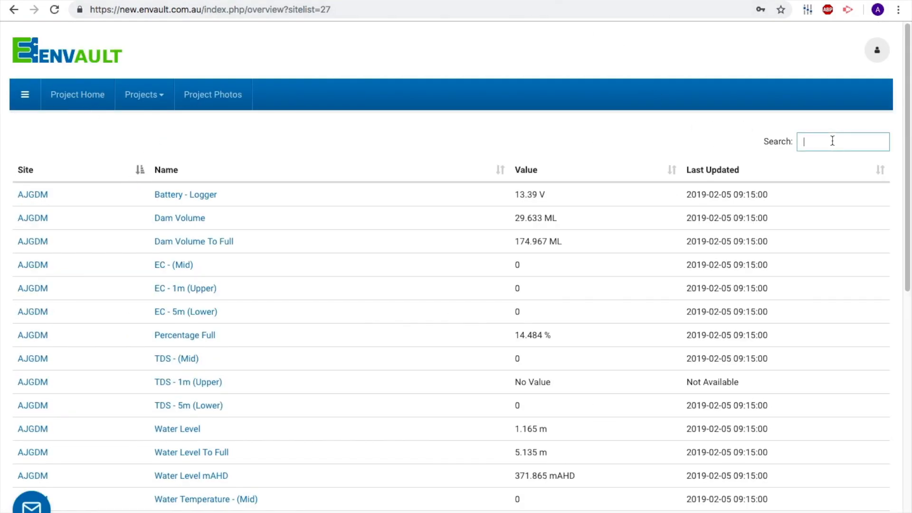
Filter the overview by 'bat', graph the five battery readings together, then close the chart
type("bat")
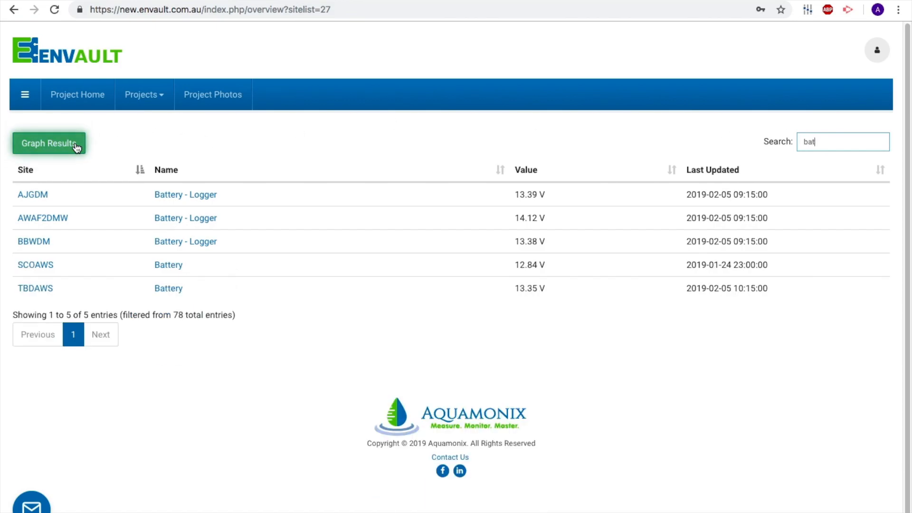
left_click(48, 144)
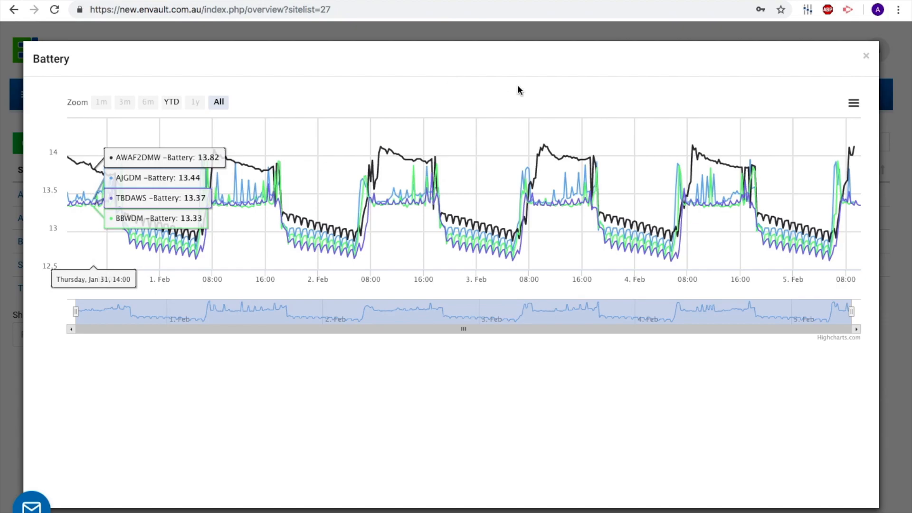
left_click(867, 56)
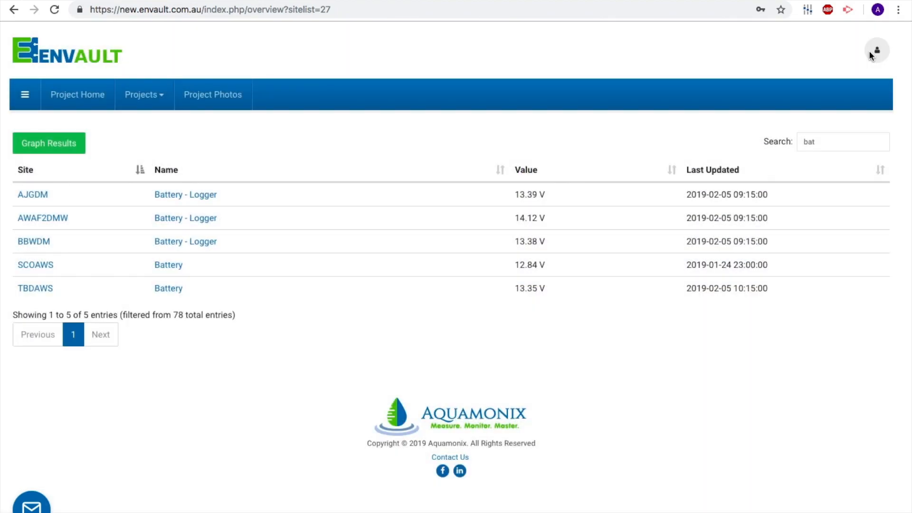
left_click(32, 194)
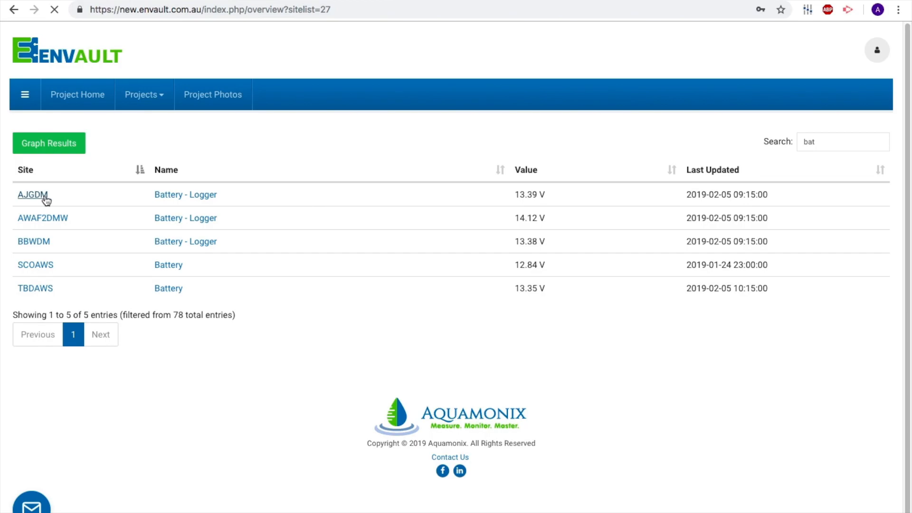
View the AJGDM site's Status readings such as battery voltage and dam volume
left_click(32, 194)
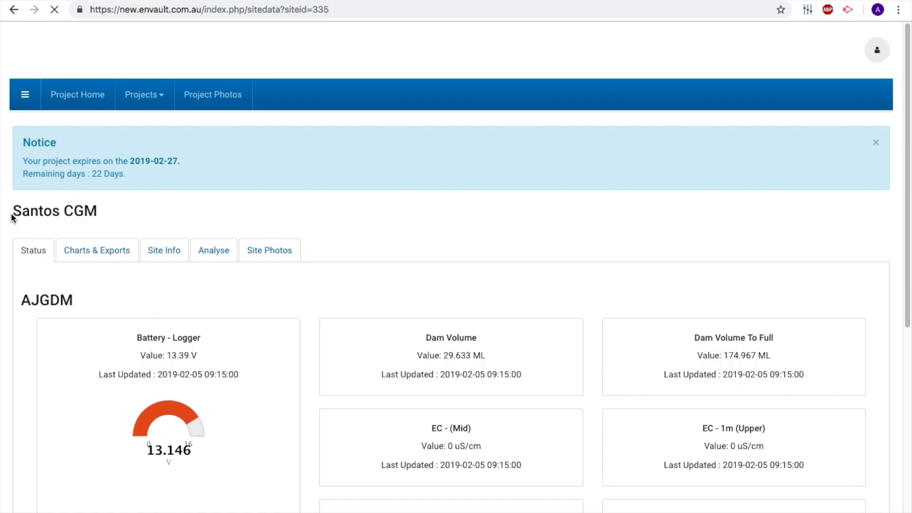
scroll("down", 3)
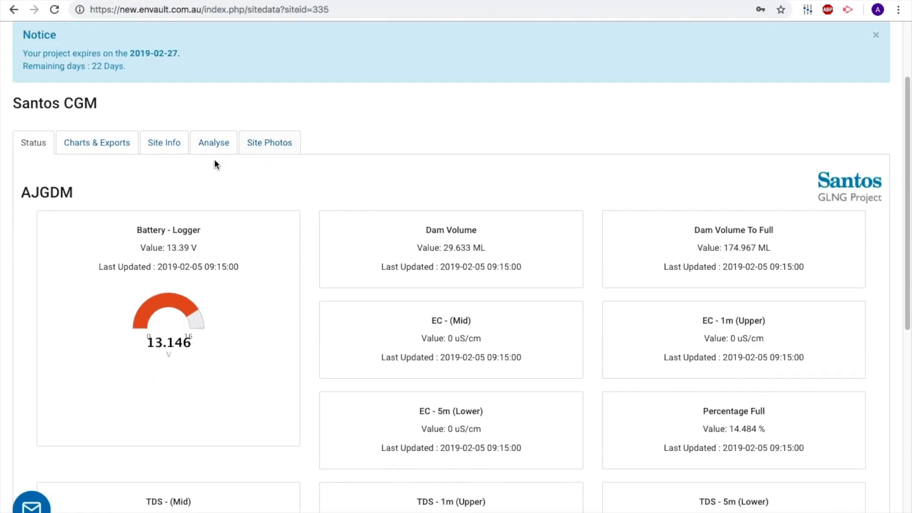
mouse_move(5, 204)
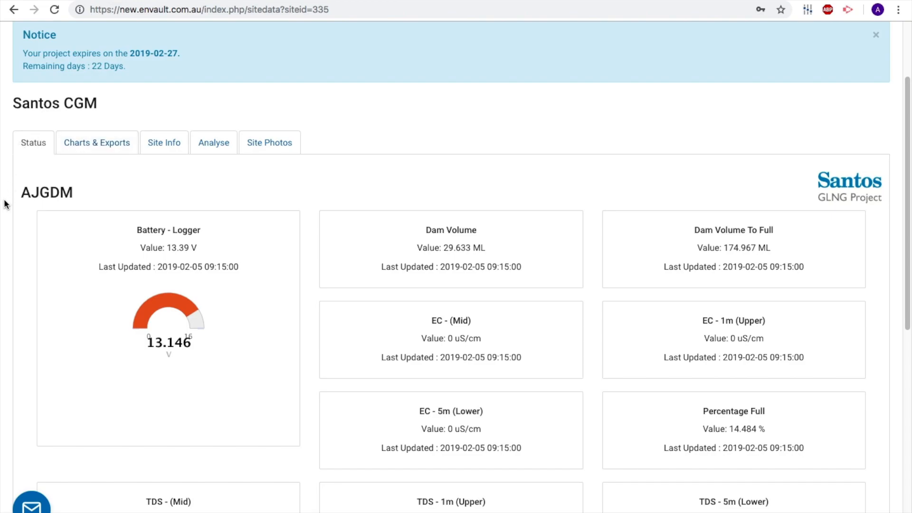
scroll("down", 3)
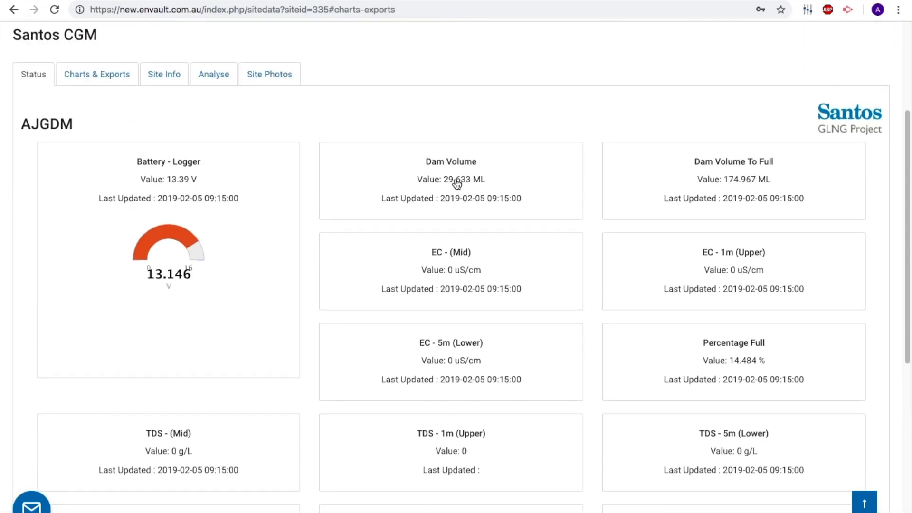
View AJGDM's battery and dam volume charts and check the date range without changing it
left_click(97, 74)
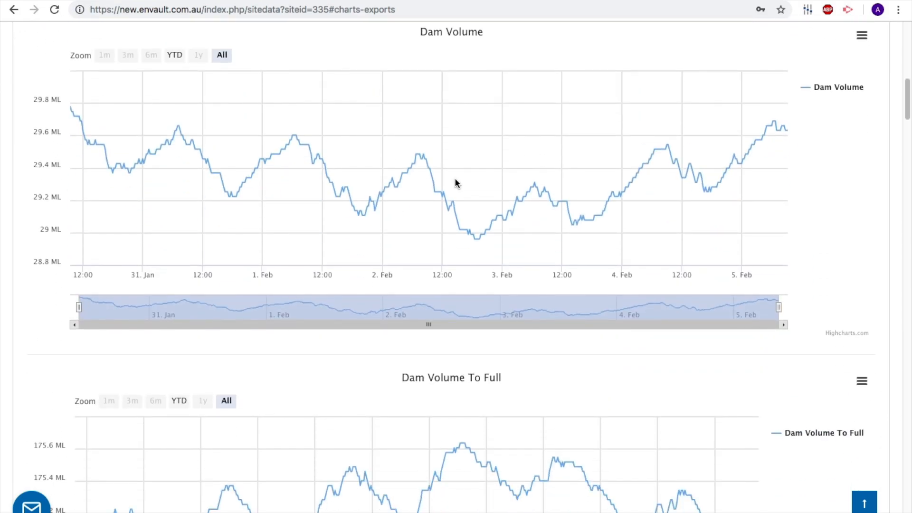
scroll("down", 3)
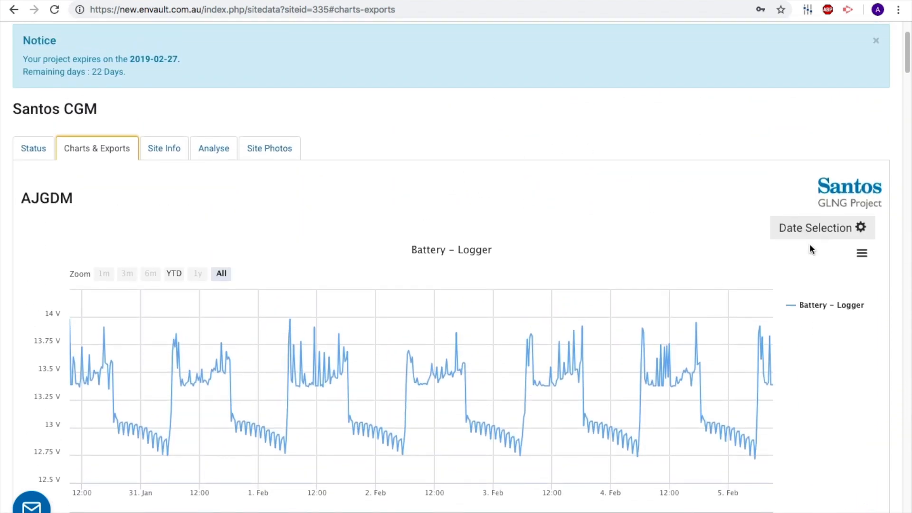
left_click(817, 227)
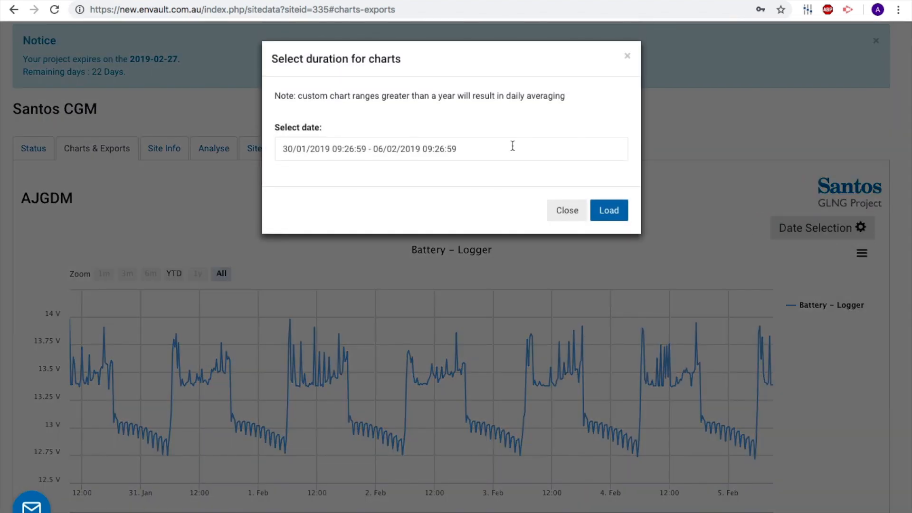
left_click(450, 148)
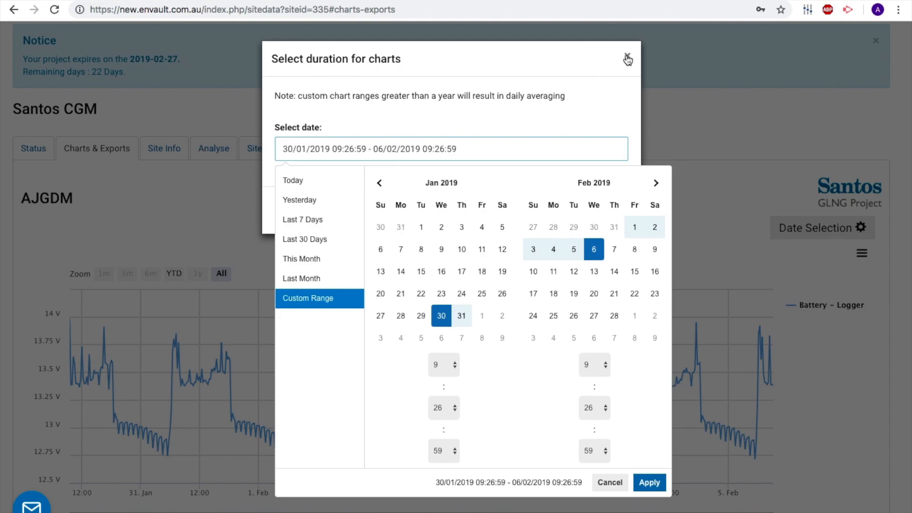
left_click(627, 59)
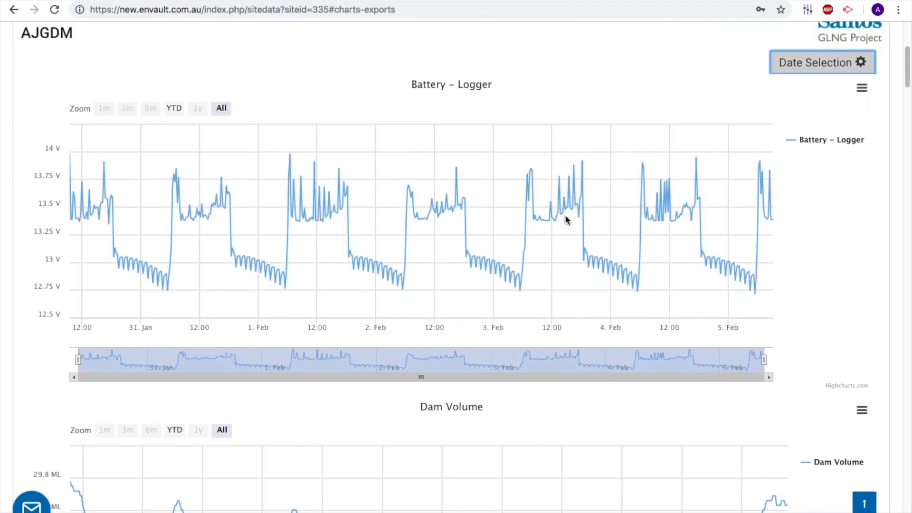
Trim the recent end of the Battery – Logger chart's window to just after 5 Feb
scroll("down", 3)
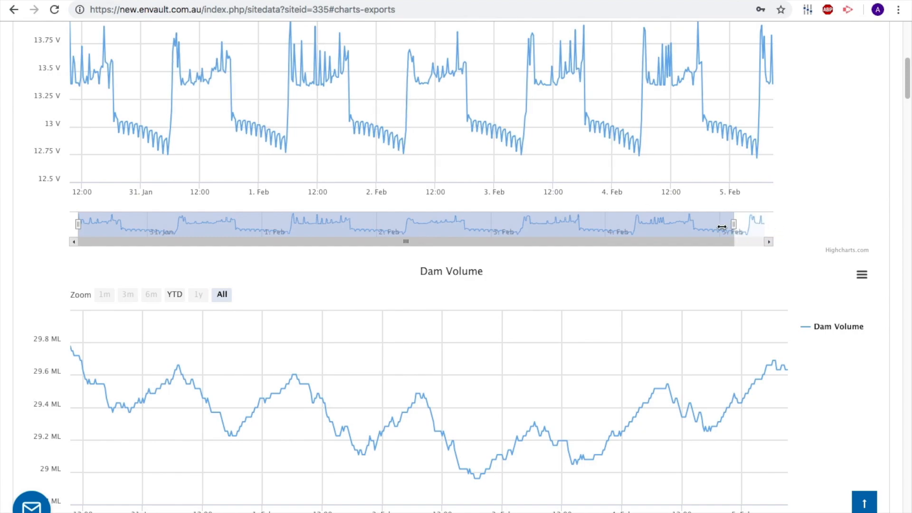
left_click_drag(732, 224, 751, 224)
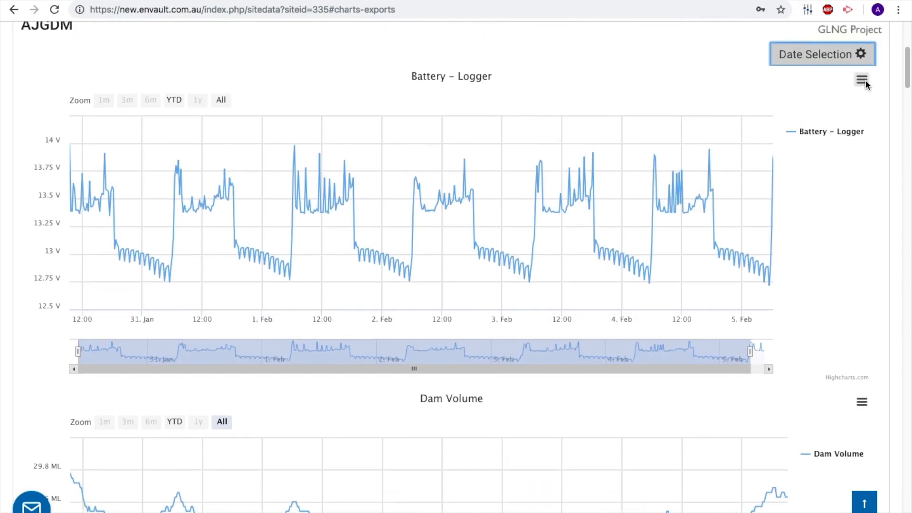
left_click(862, 80)
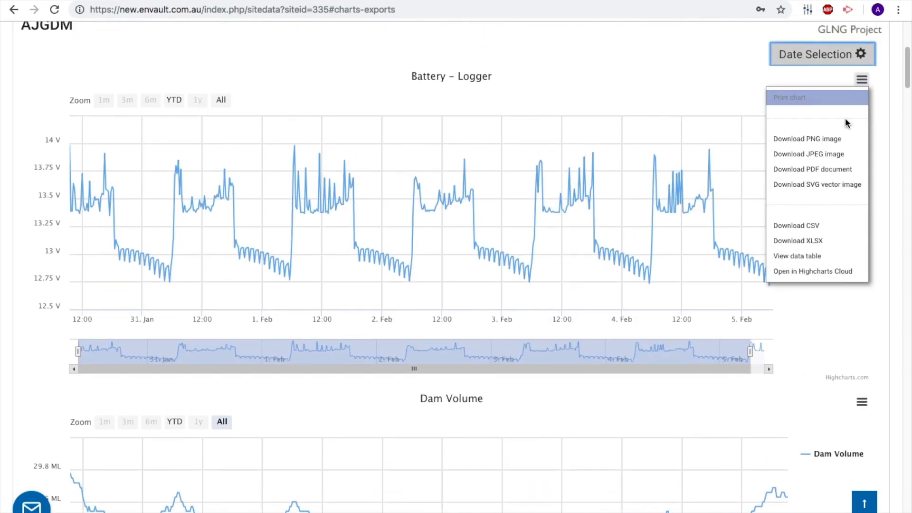
mouse_move(817, 226)
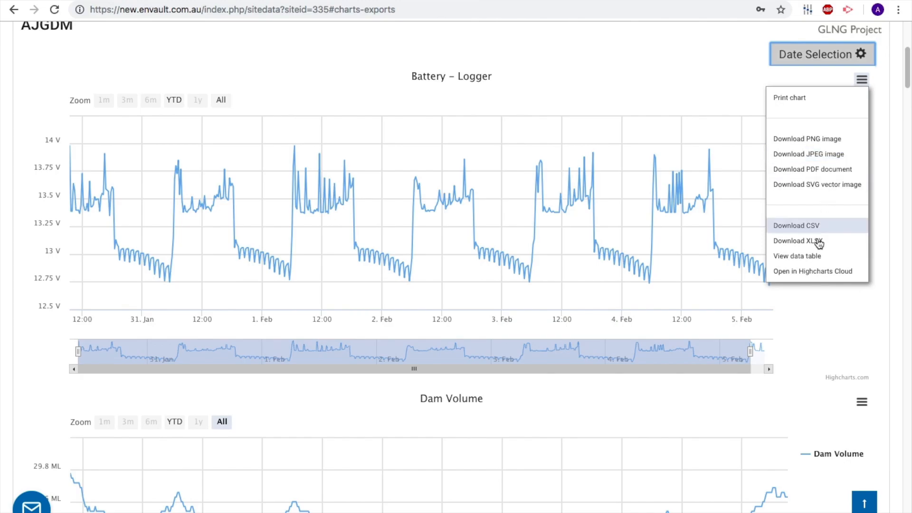
mouse_move(811, 169)
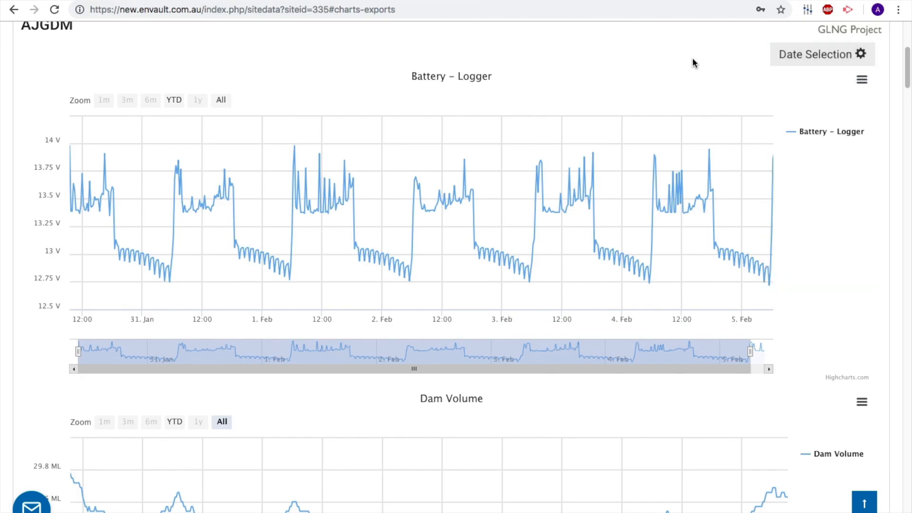
View AJGDM's site details: description, elevation, coordinates, photo and location map
left_click(163, 249)
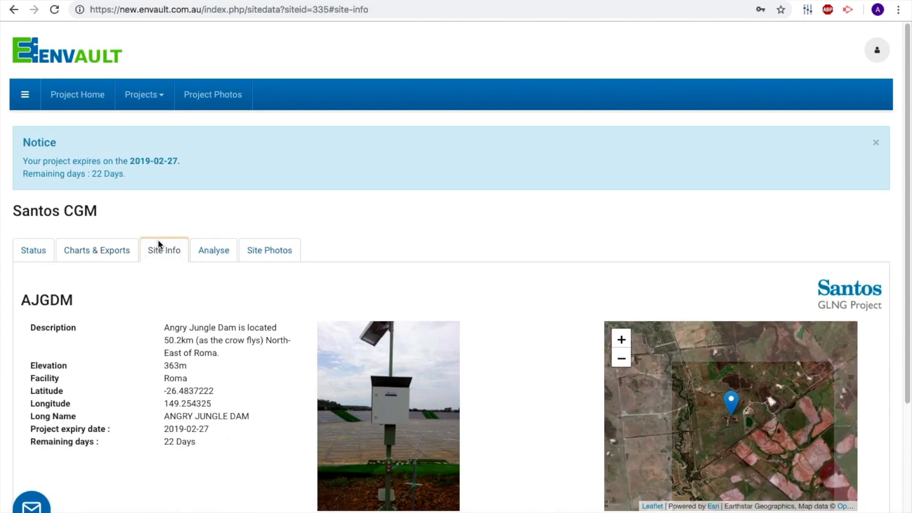
scroll("down", 3)
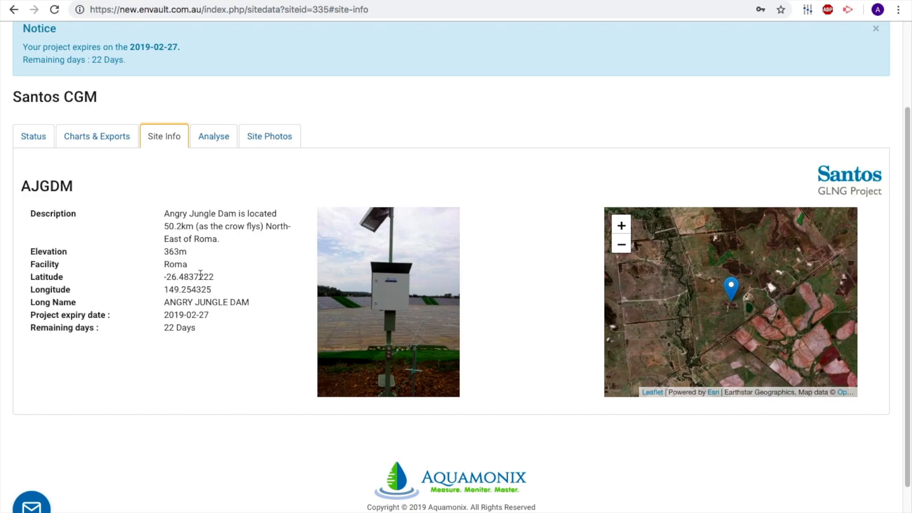
Load an analysis of MHTAWS Air Temperature against Barometric Pressure from sitelist AWS
left_click(214, 136)
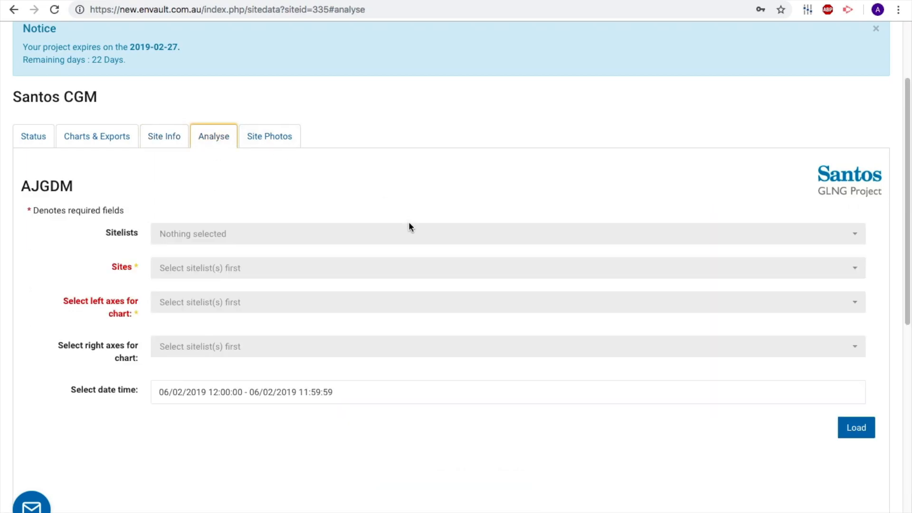
left_click(507, 233)
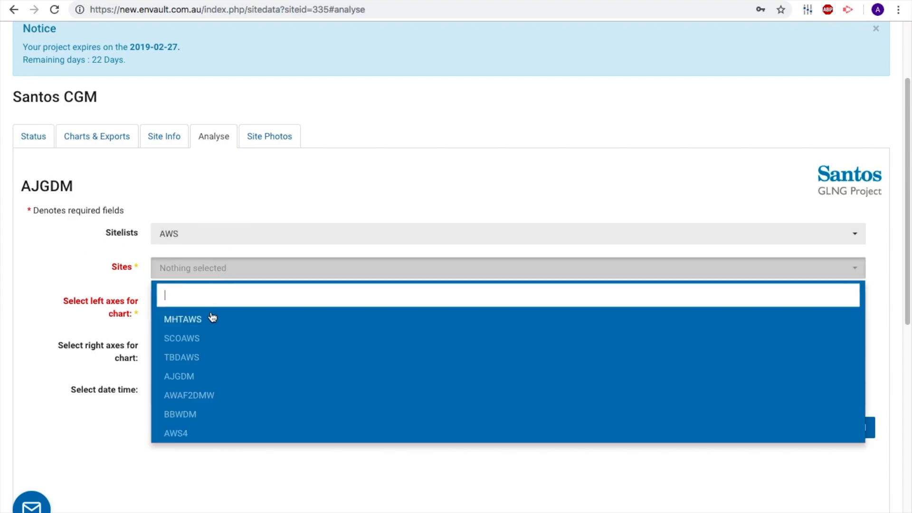
left_click(183, 319)
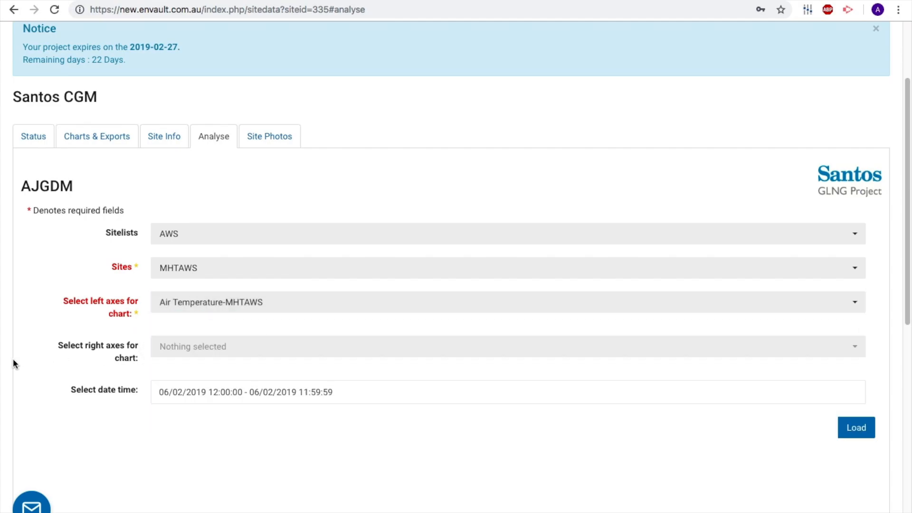
left_click(506, 345)
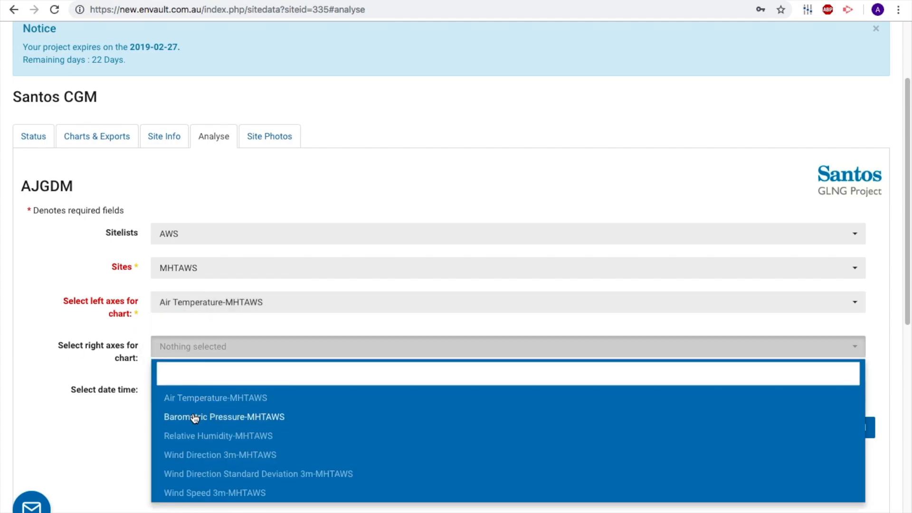
left_click(223, 416)
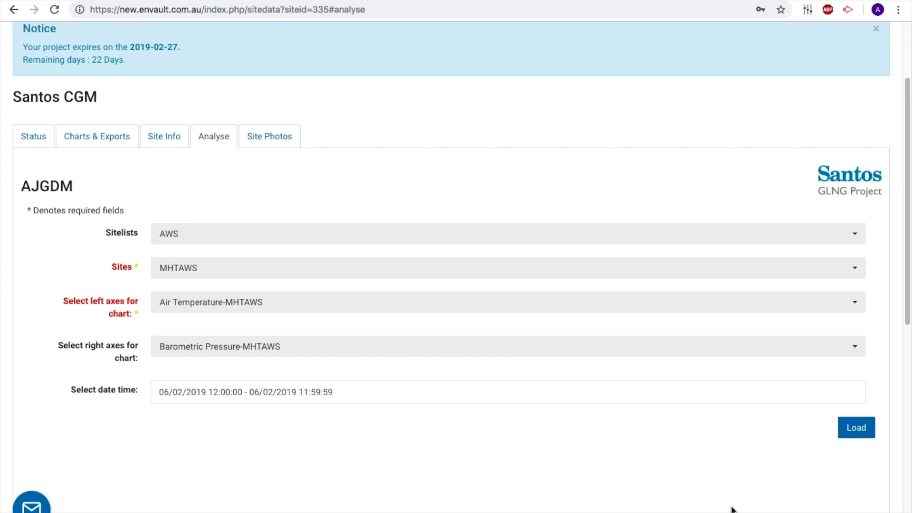
left_click(856, 428)
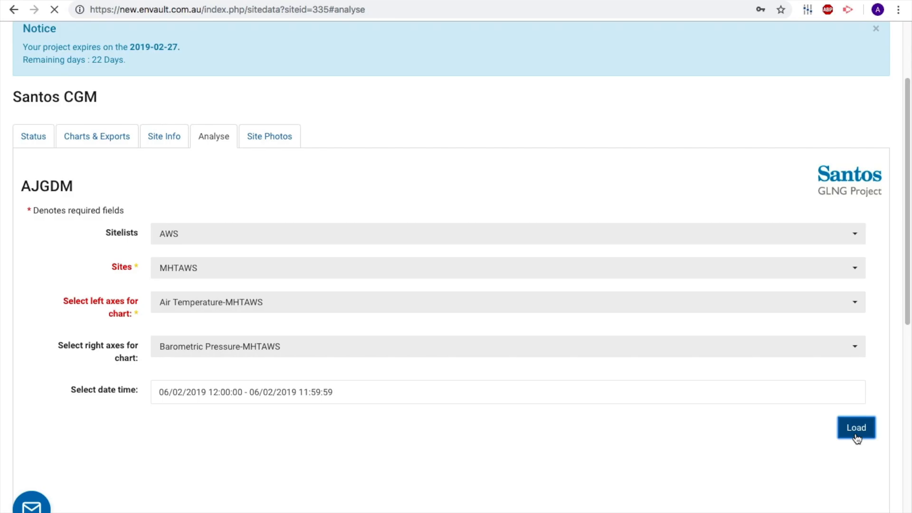
left_click(856, 427)
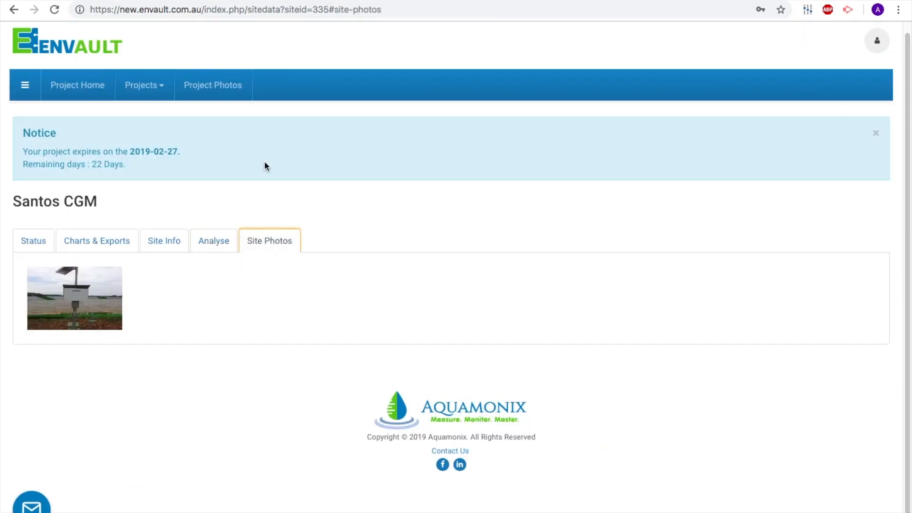
View the AJGDM site photo full size and cancel its deletion so it stays in the gallery
left_click(74, 297)
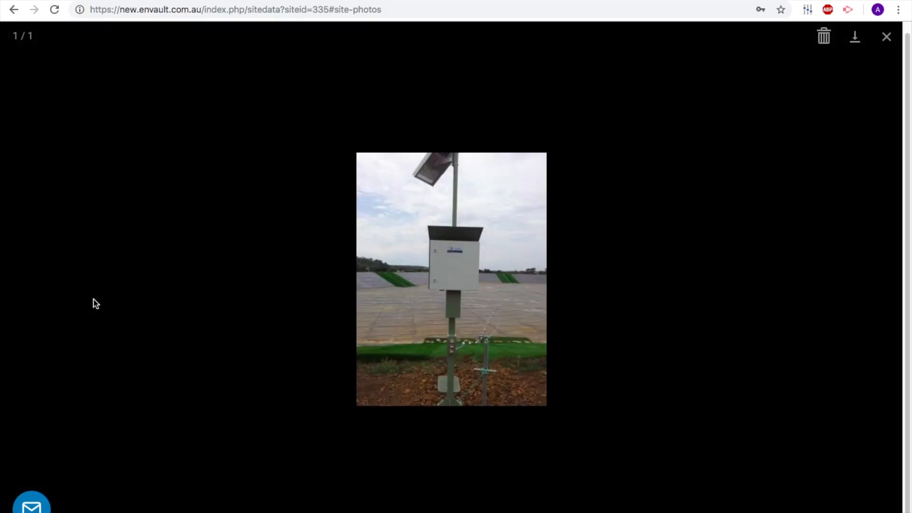
left_click(823, 36)
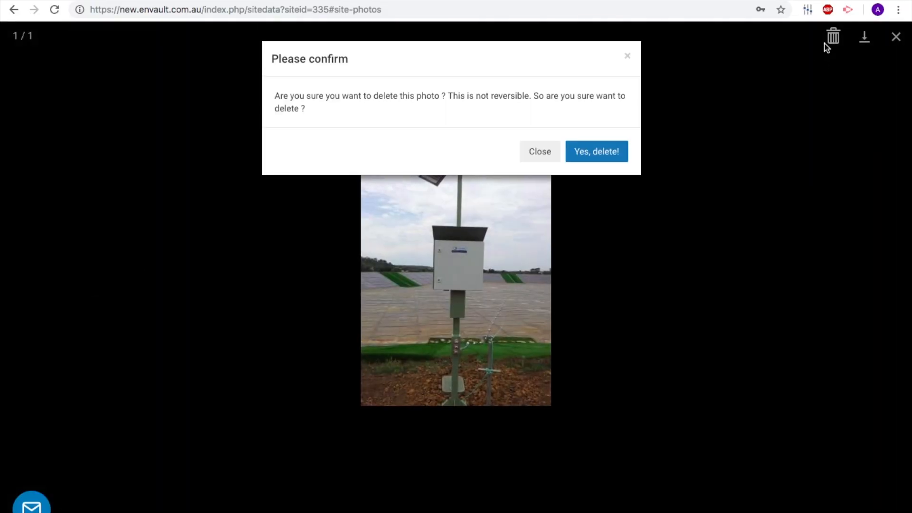
left_click(538, 151)
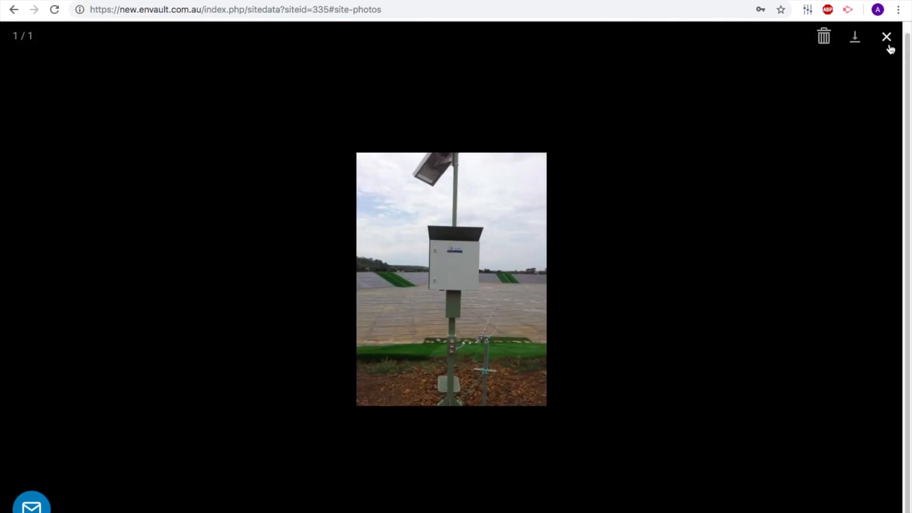
left_click(886, 37)
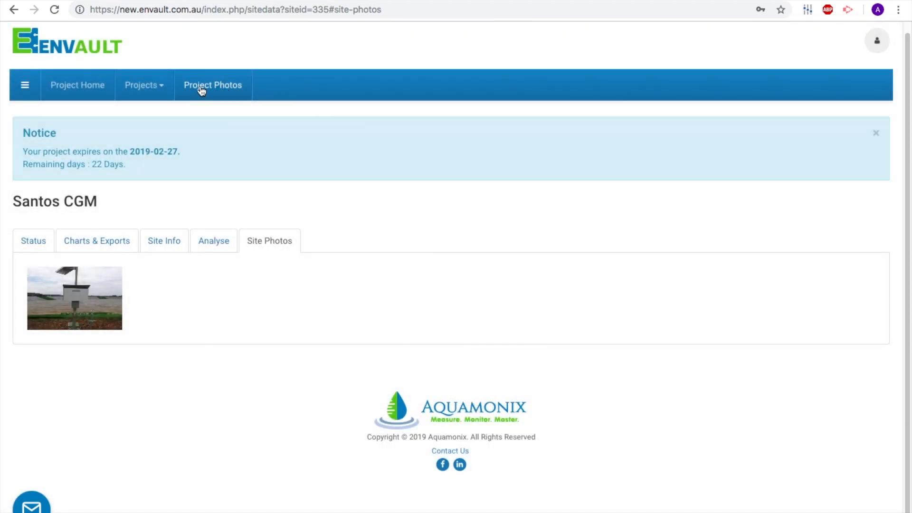
Browse the Project Photos gallery, viewing the first photo full size and closing it
left_click(211, 85)
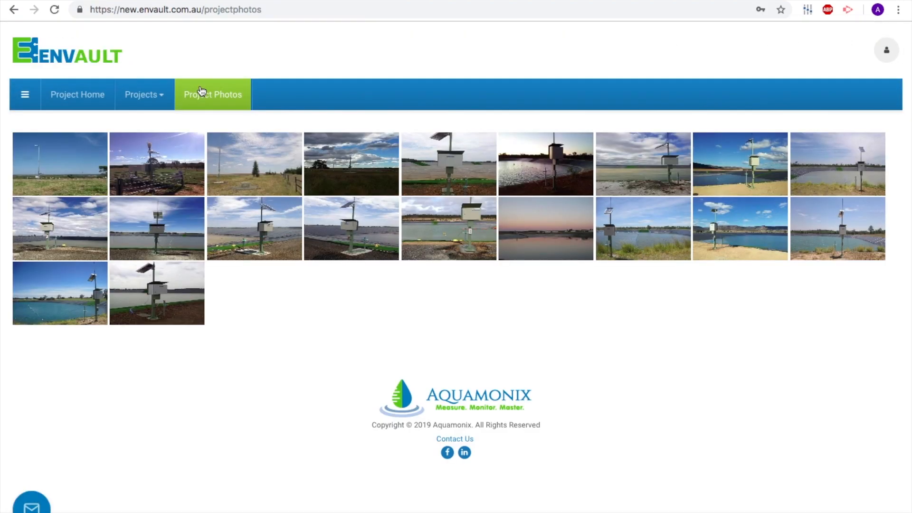
left_click(59, 164)
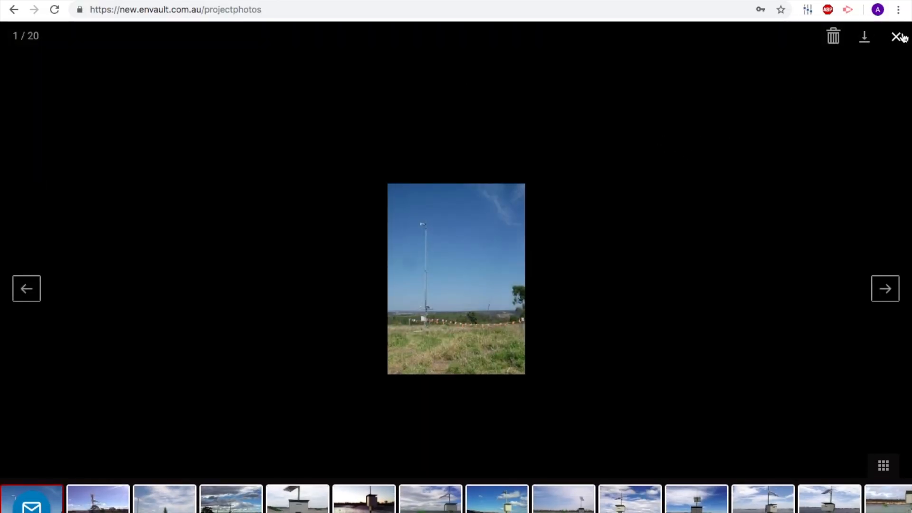
left_click(896, 36)
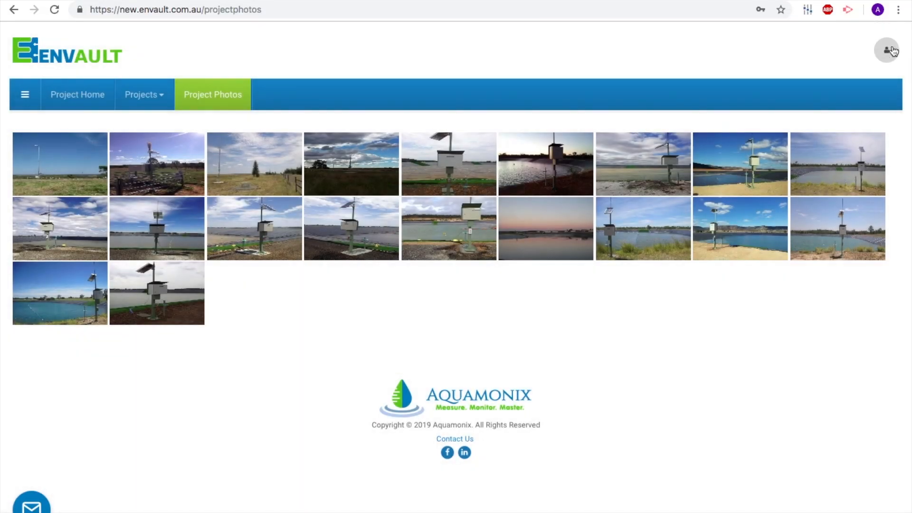
Go to Project Settings from the account options menu
left_click(886, 50)
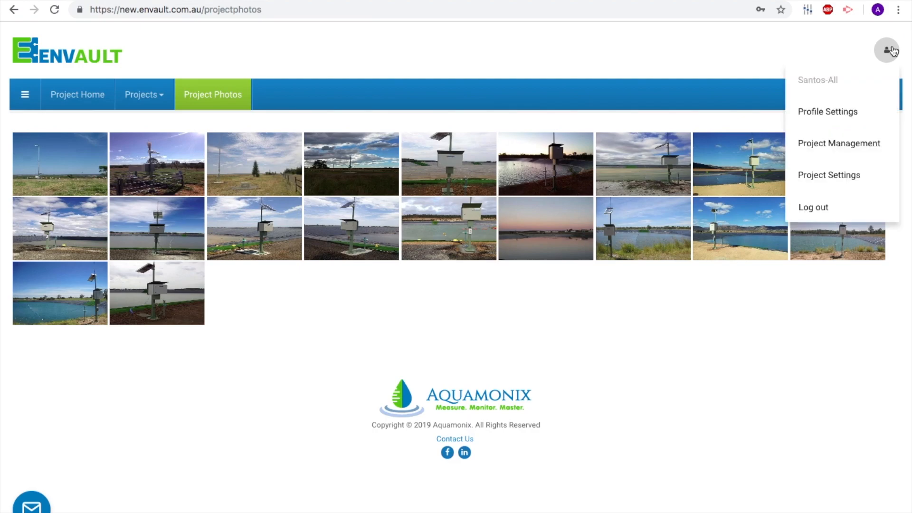
mouse_move(828, 175)
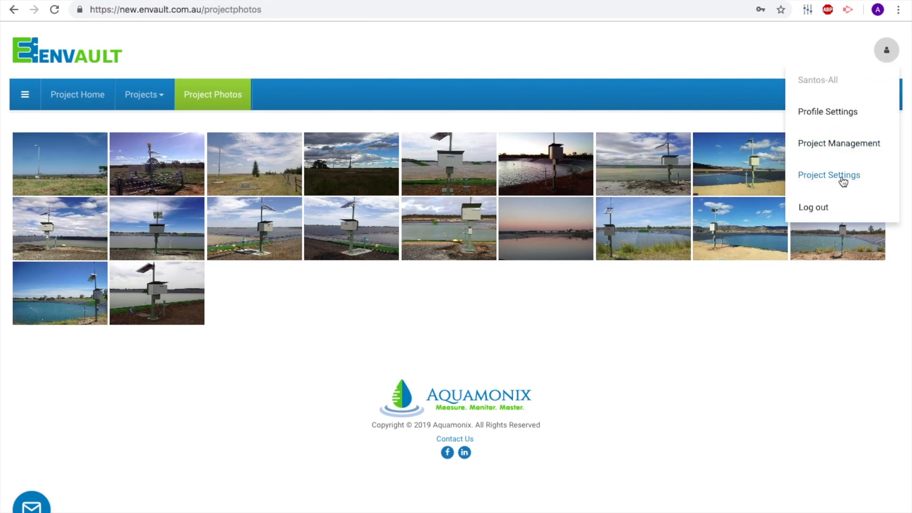
left_click(828, 174)
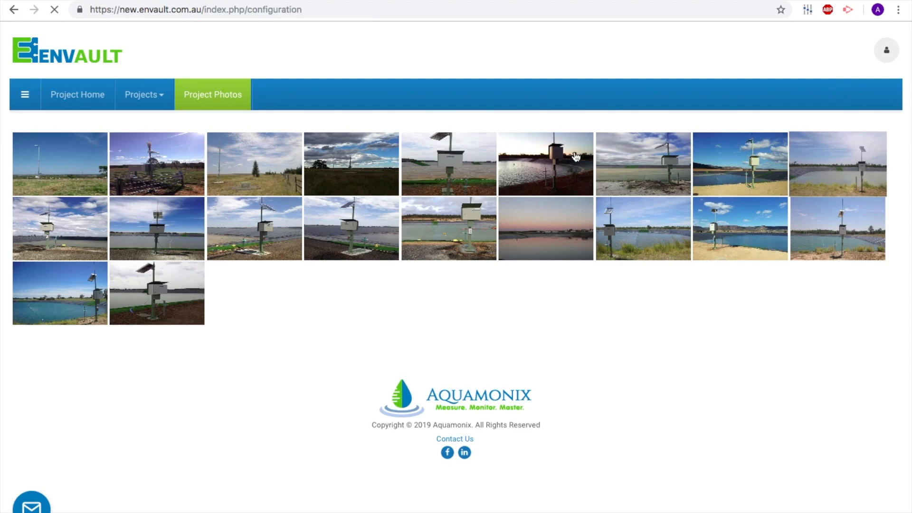
Set the photo upload form to project Santos CGM, sitelist AWS, site SCOAWS, then return to Projects
left_click(212, 94)
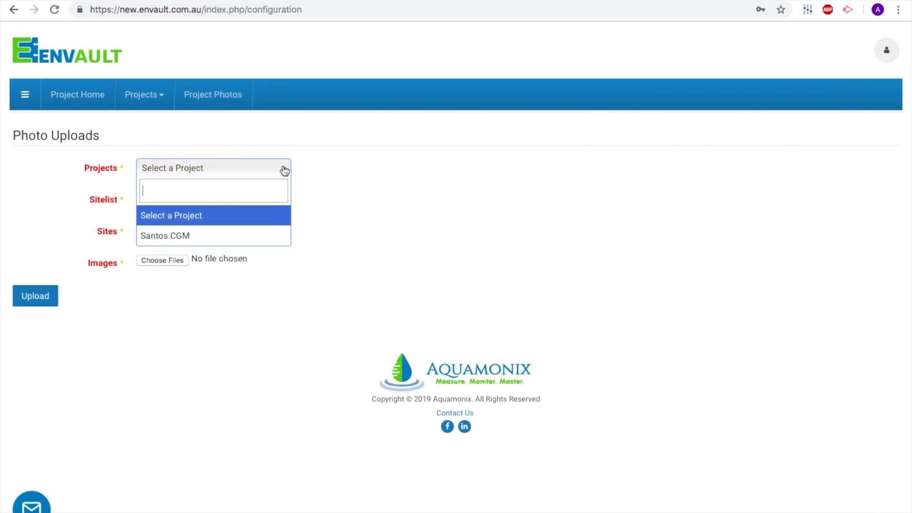
left_click(165, 236)
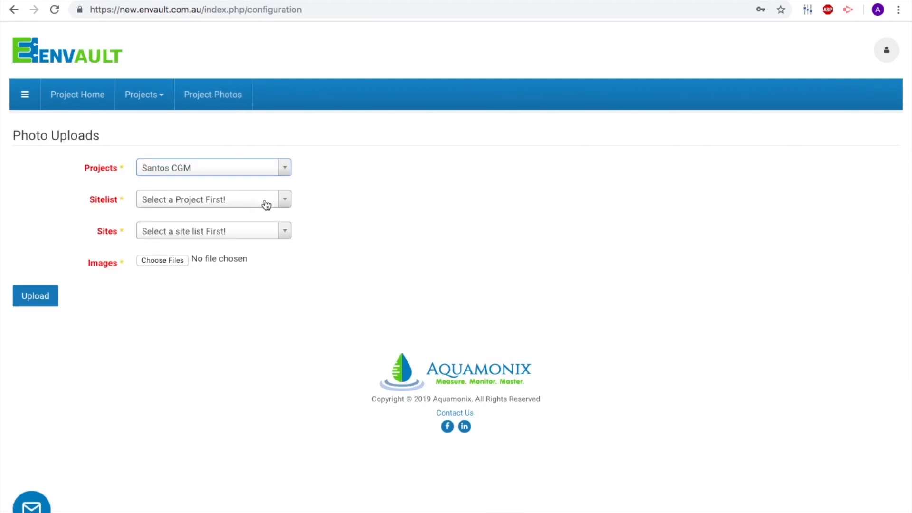
left_click(212, 199)
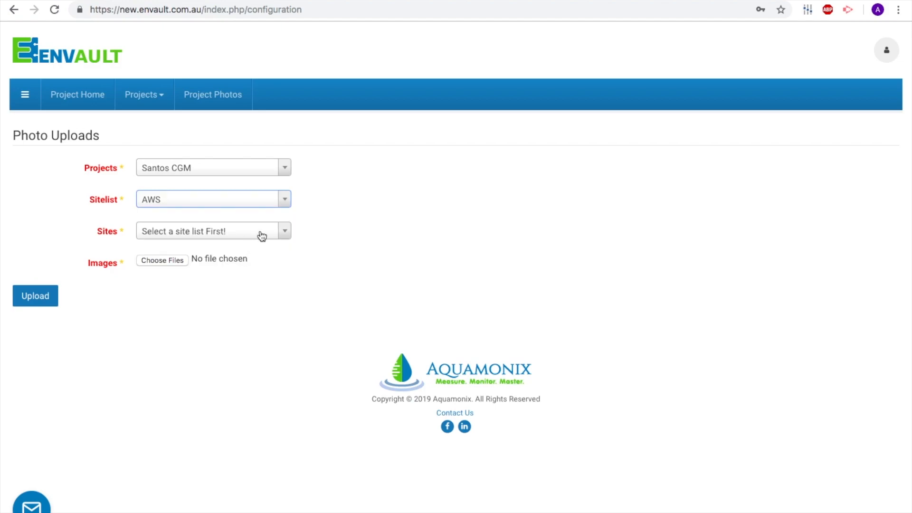
left_click(211, 231)
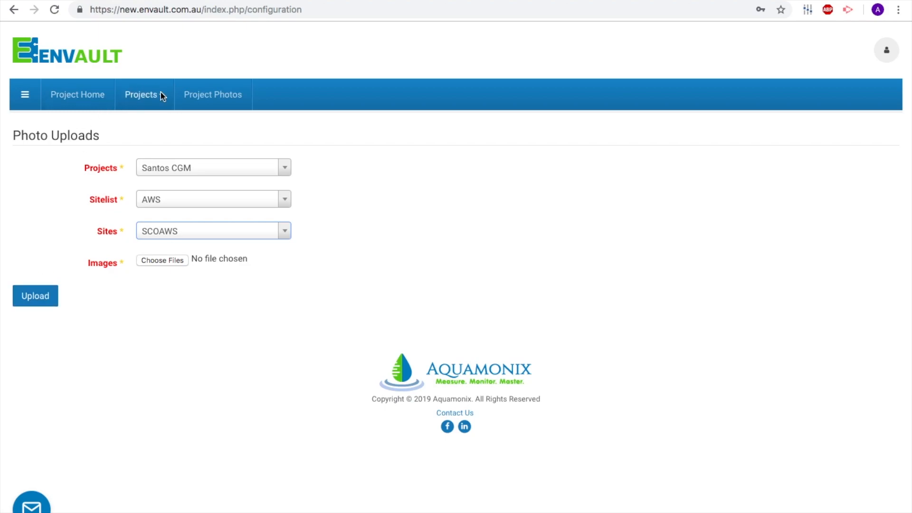
left_click(67, 51)
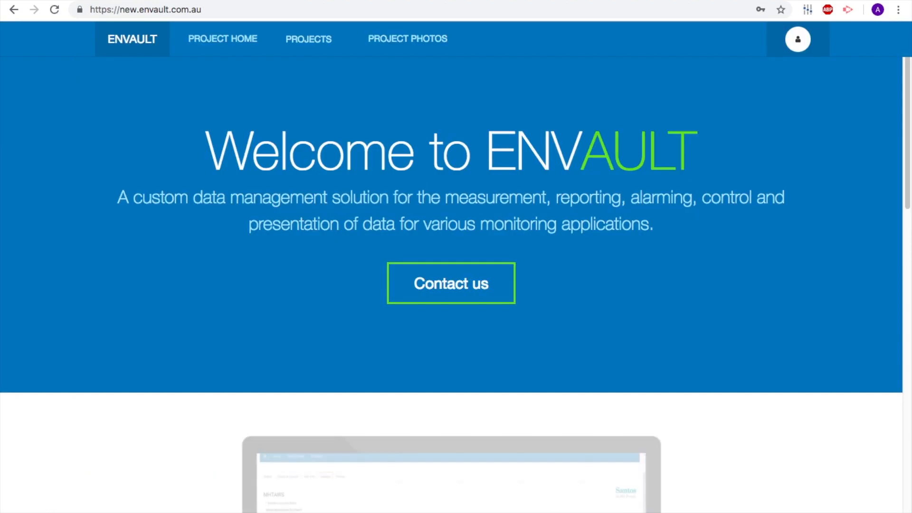